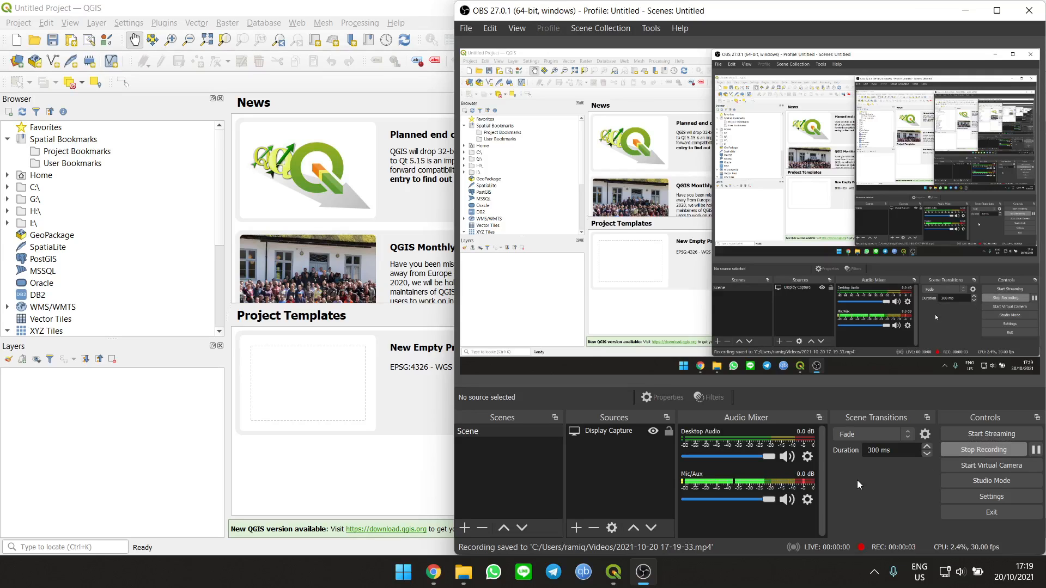
mouse_move(415, 478)
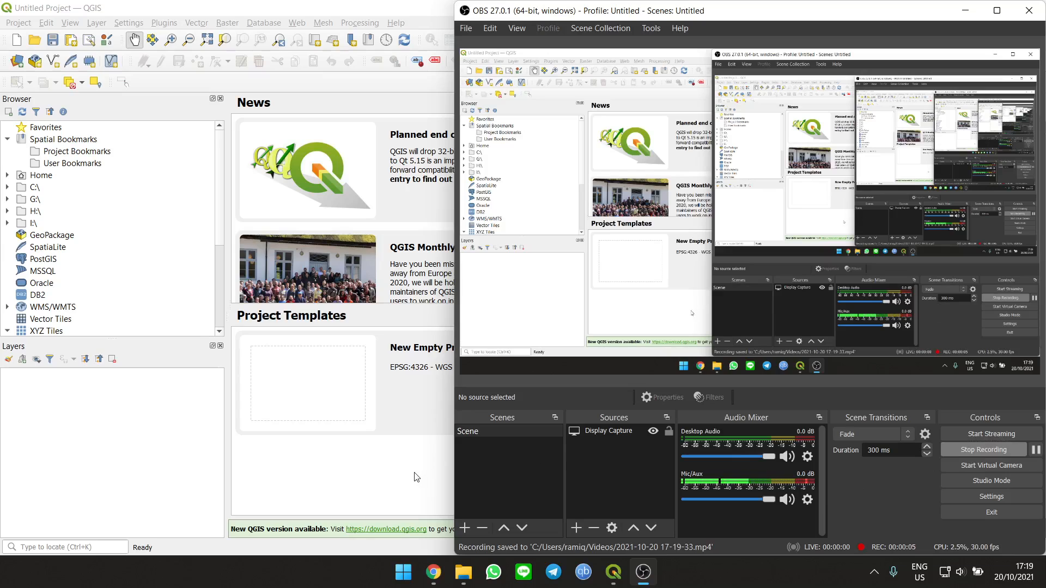
mouse_move(405, 478)
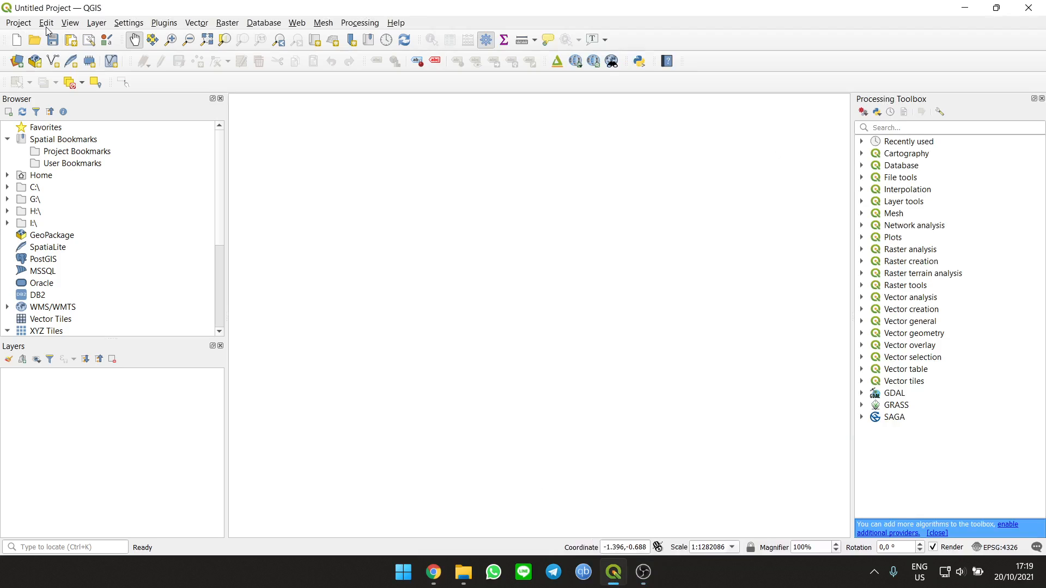
mouse_move(16, 60)
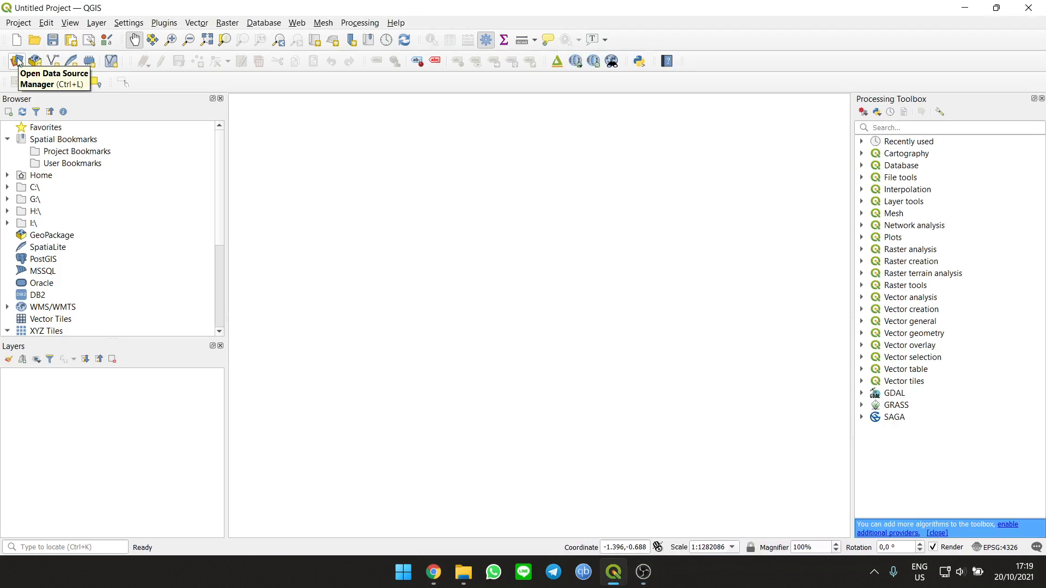
Start a blank new XYZ tile connection in Data Source Manager, then bring up the XYZ tutorial
click(17, 60)
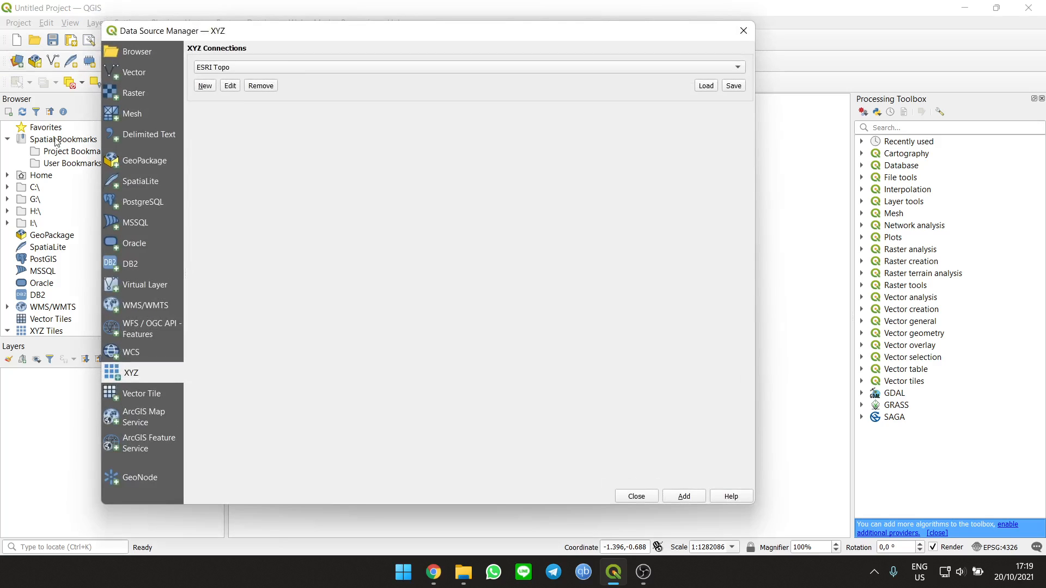
click(133, 72)
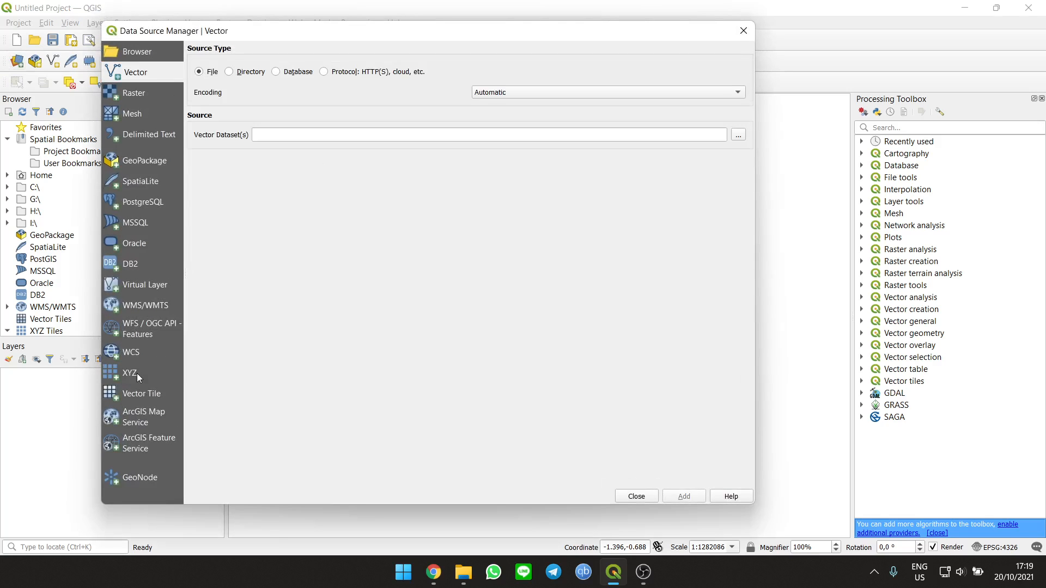
click(131, 372)
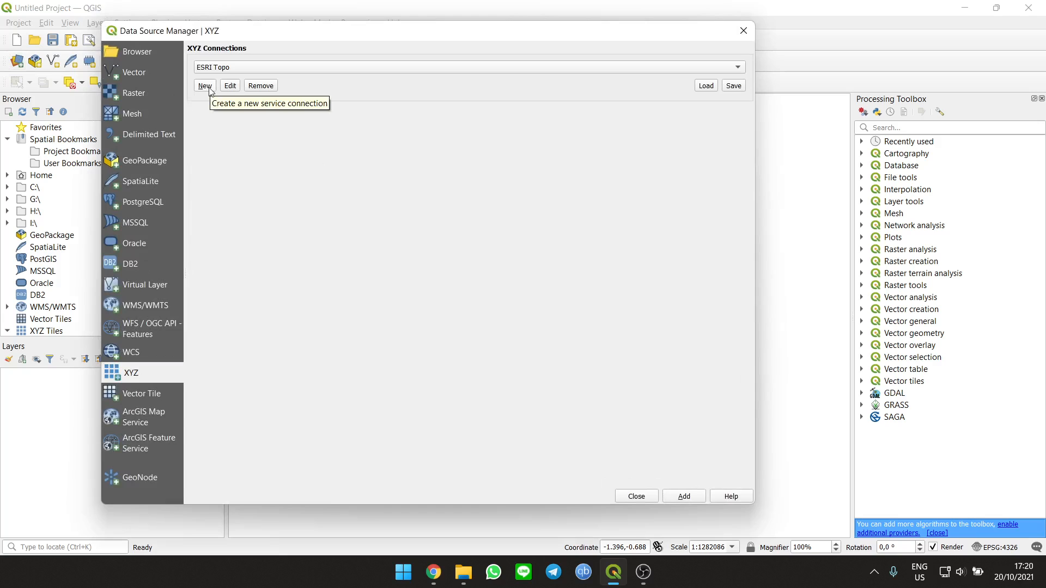
click(204, 85)
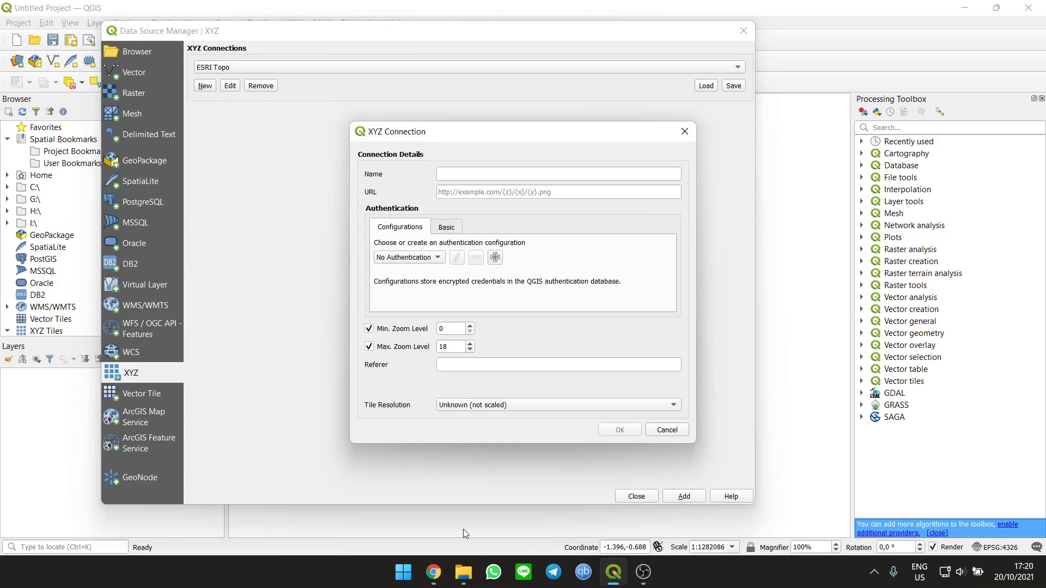
click(433, 573)
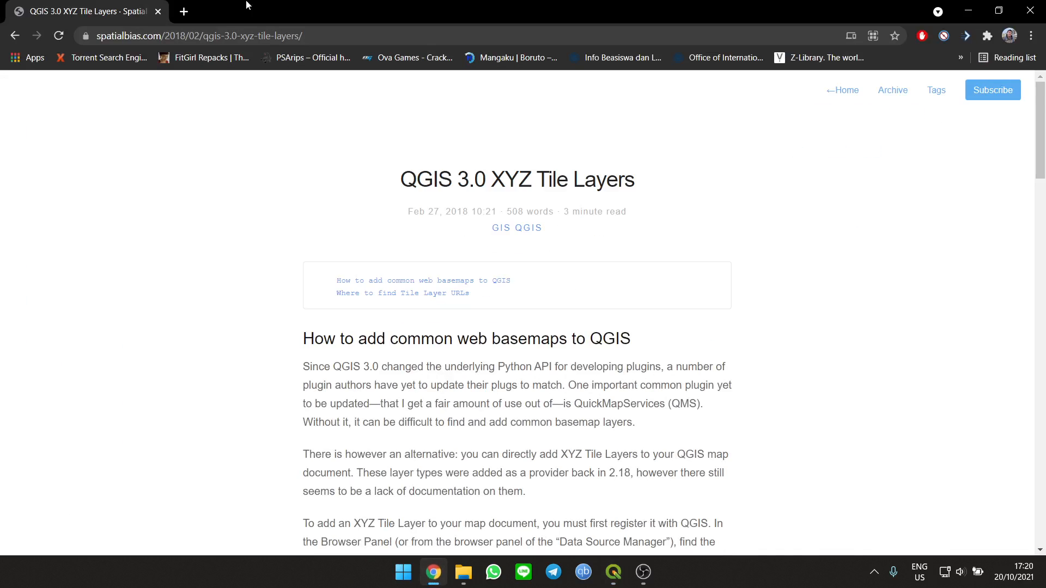
Show the tutorial's table of common tile providers and their XYZ URLs
click(193, 35)
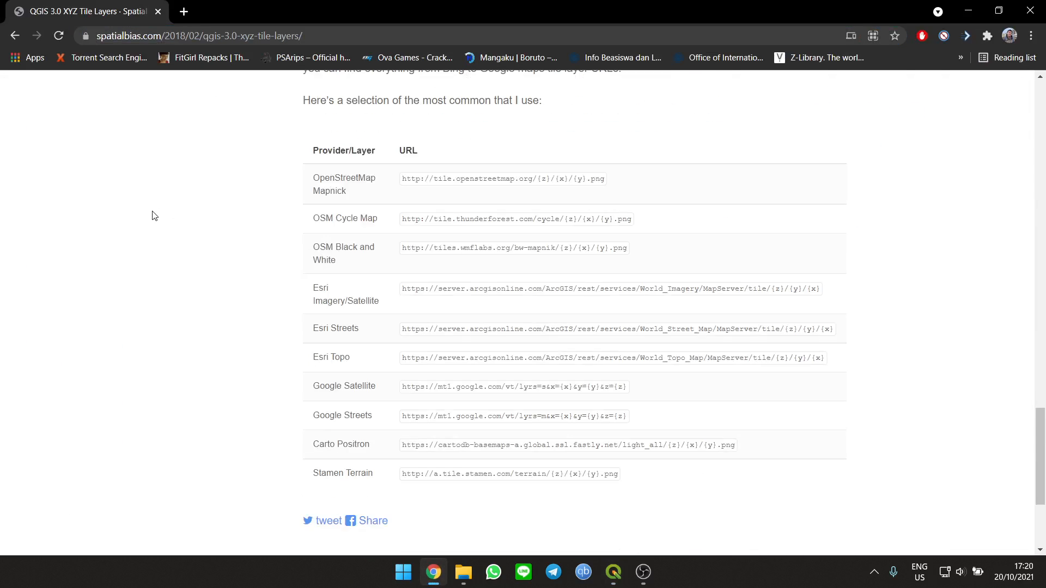
mouse_move(403, 482)
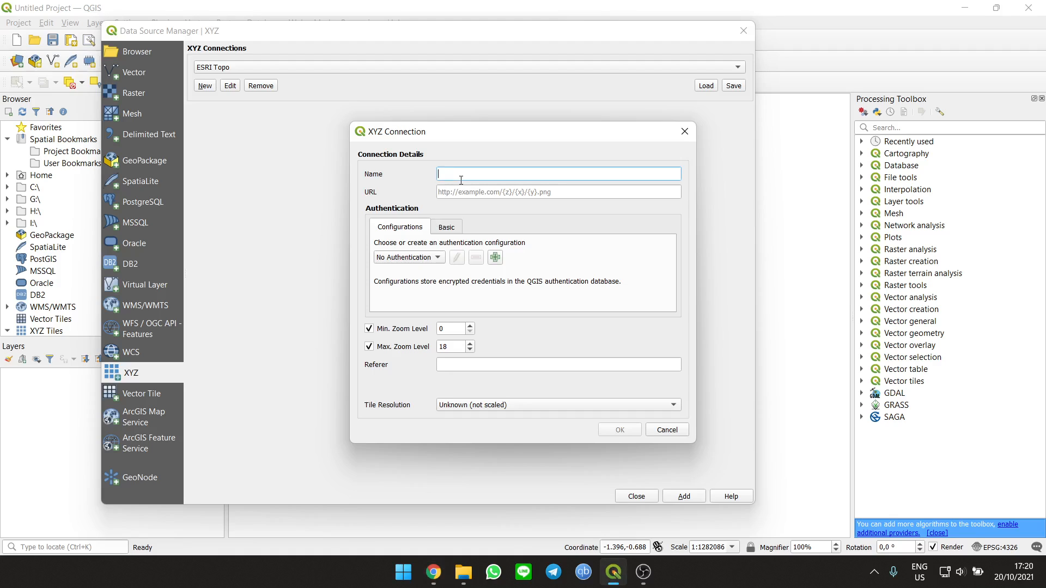
Enter 'Terrain' for the connection, add Stamen Terrain tiles as a layer, and zoom the map
text(Terrain)
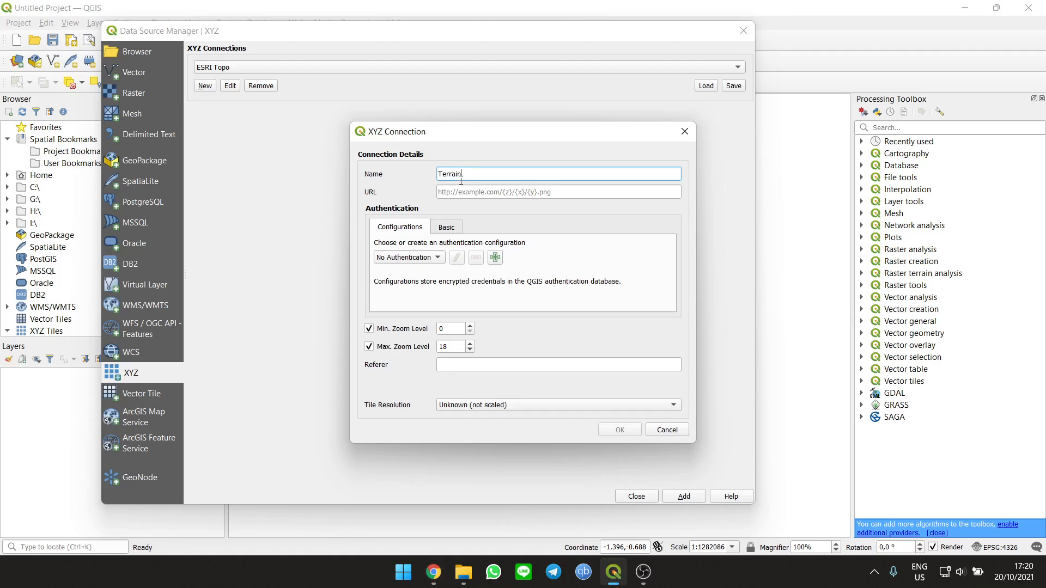
click(433, 573)
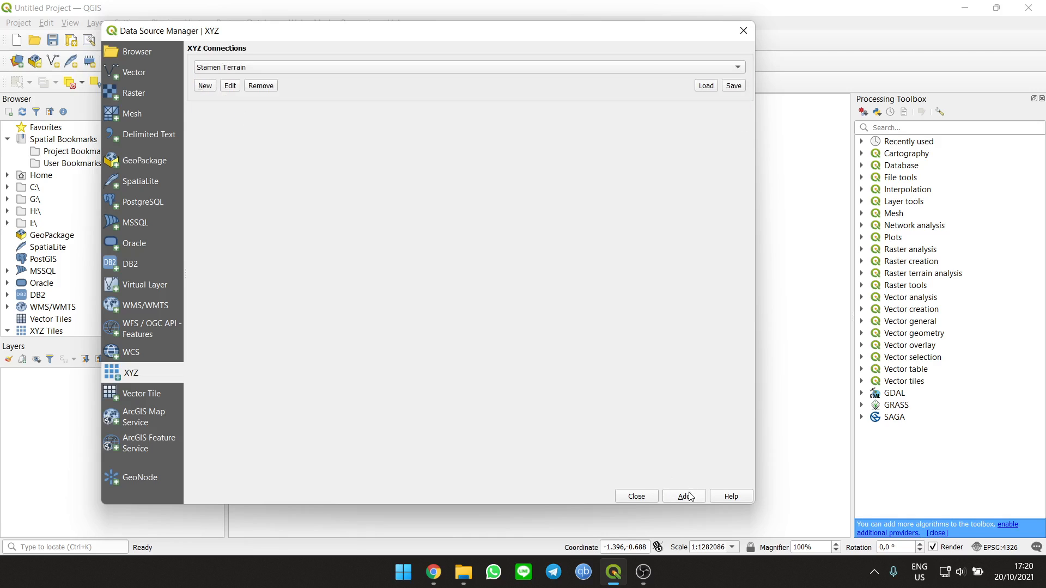
click(684, 496)
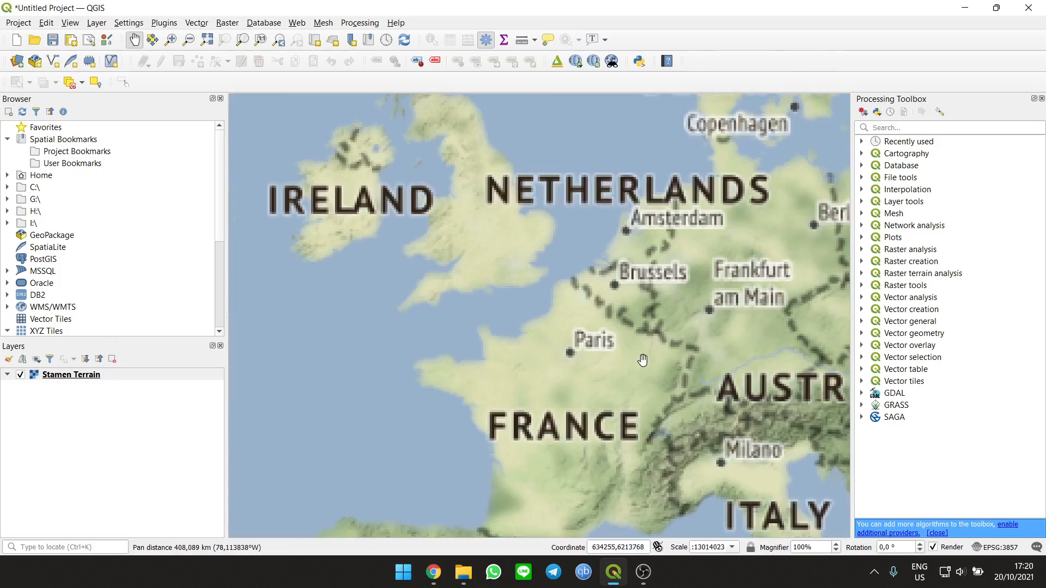
scroll(up, 3)
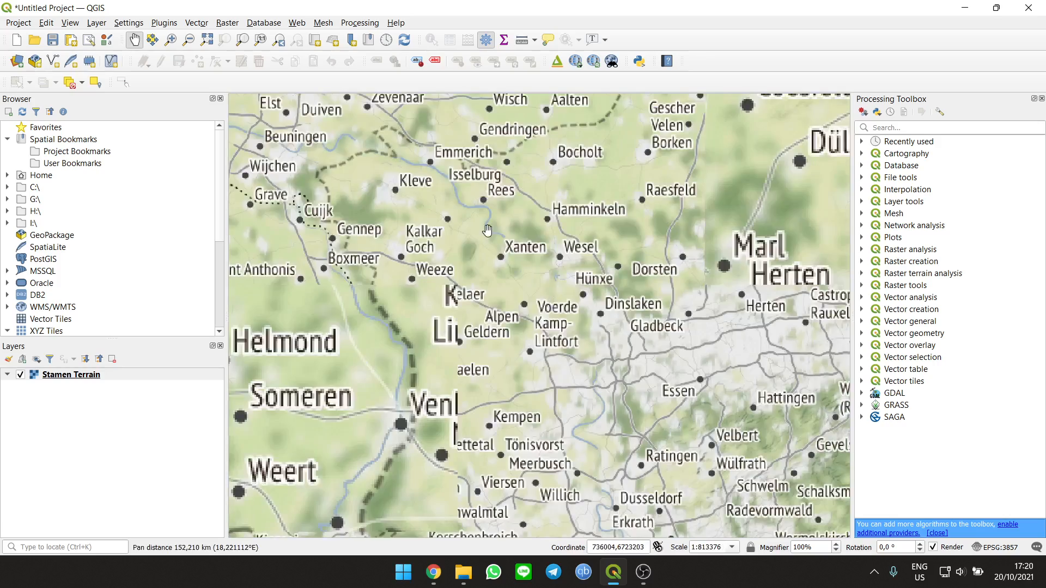
click(642, 572)
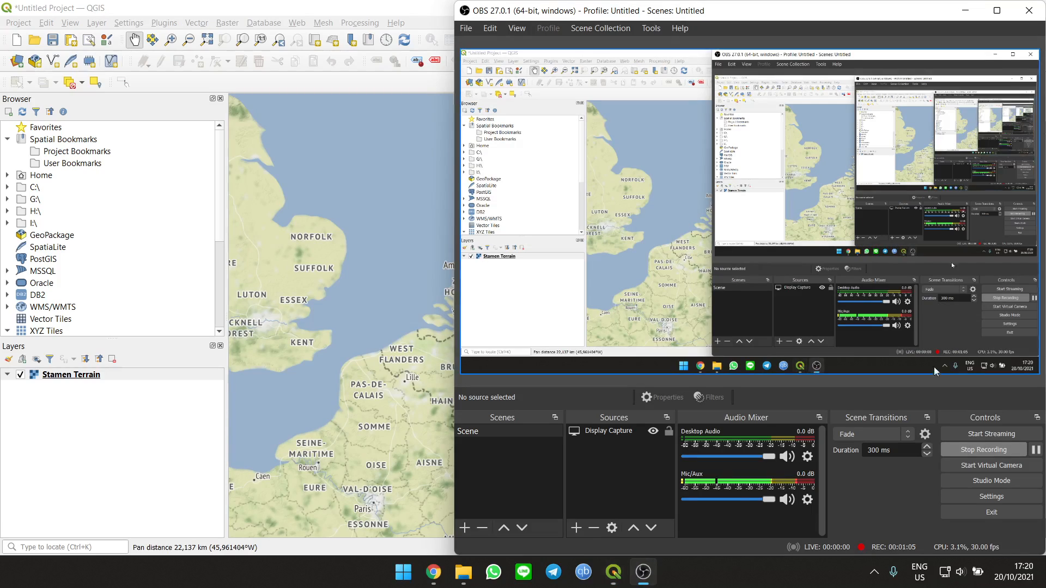